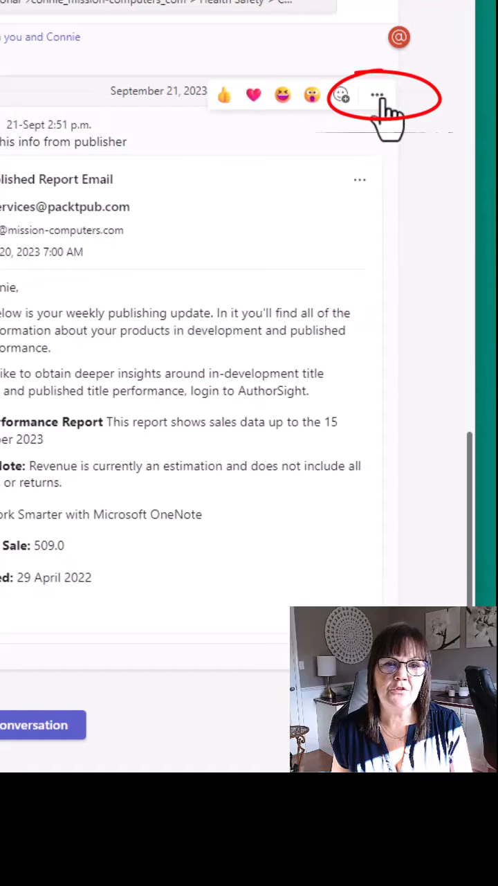
Save the Health and Safety publisher info post via its More options menu.
left_click(376, 94)
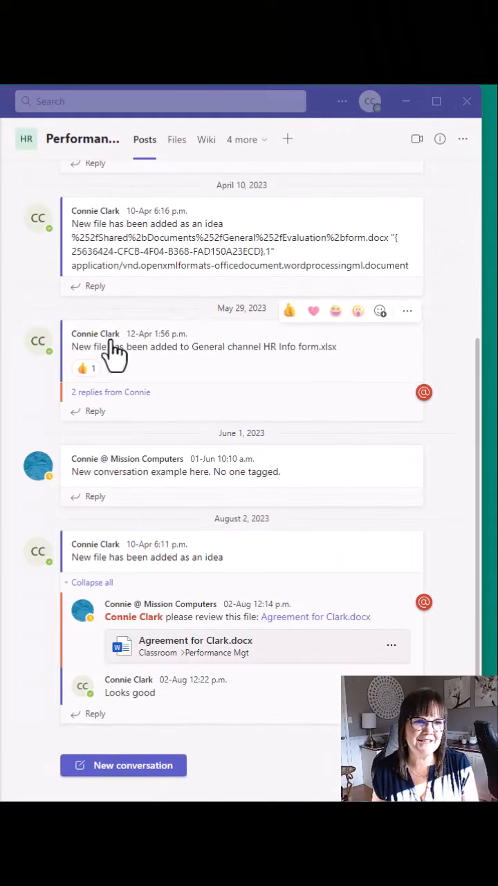
From the Teams pane, visit Performance Management, then the Instructors team's Training channel.
left_click(28, 139)
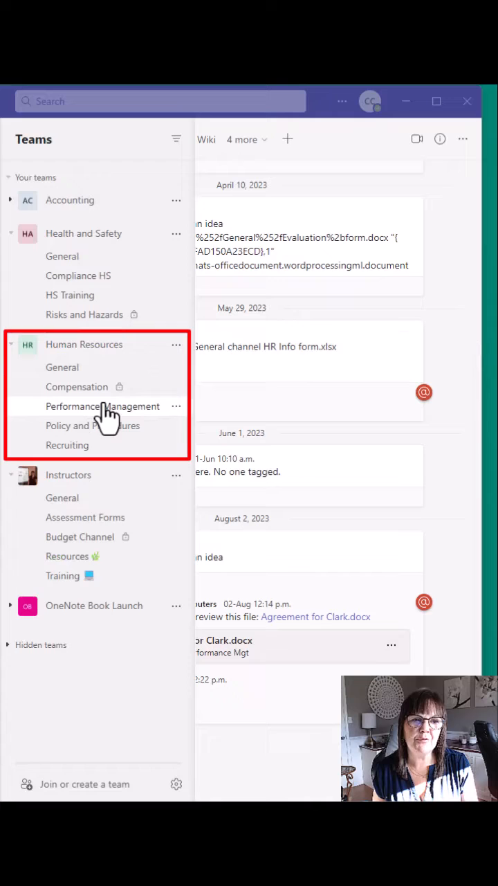
left_click(102, 407)
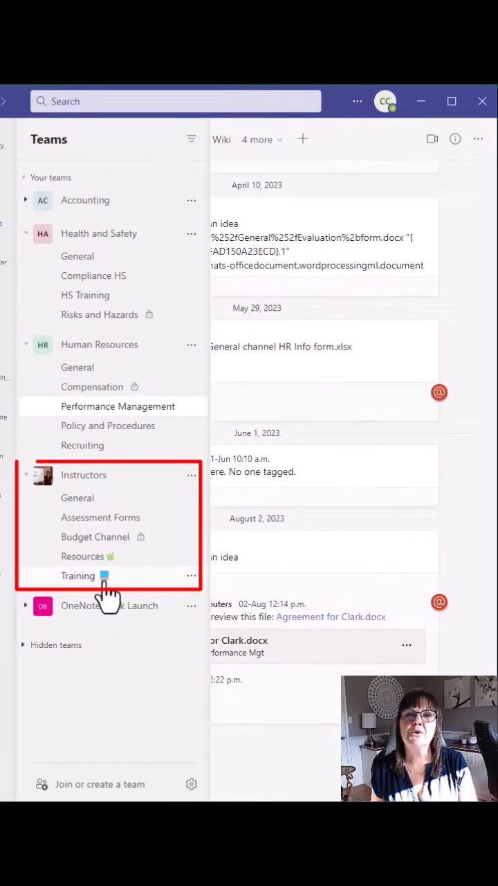
left_click(77, 576)
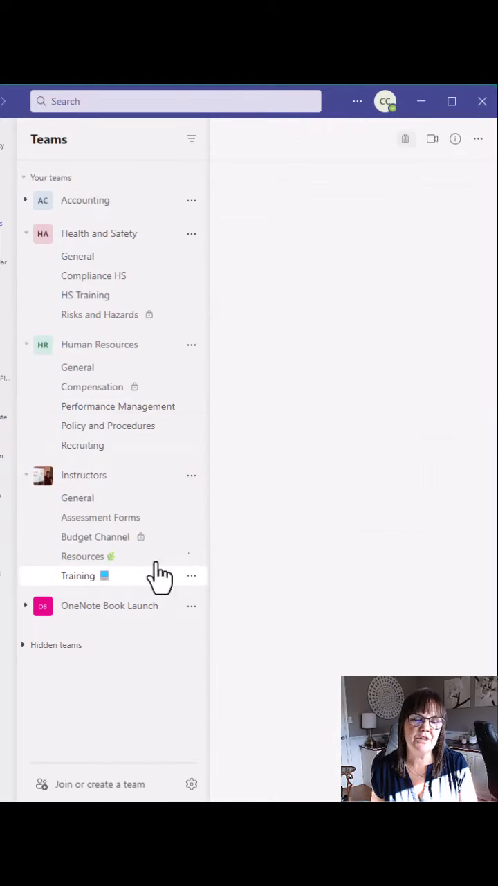
left_click(78, 575)
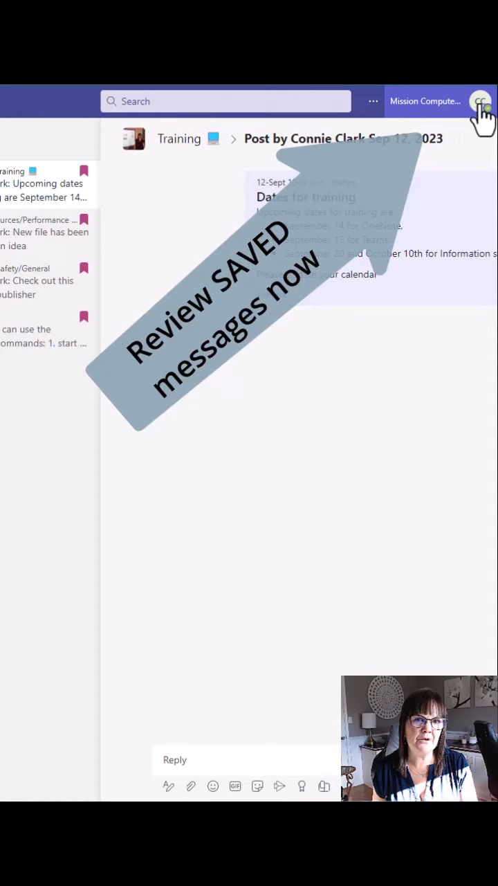
mouse_move(200, 208)
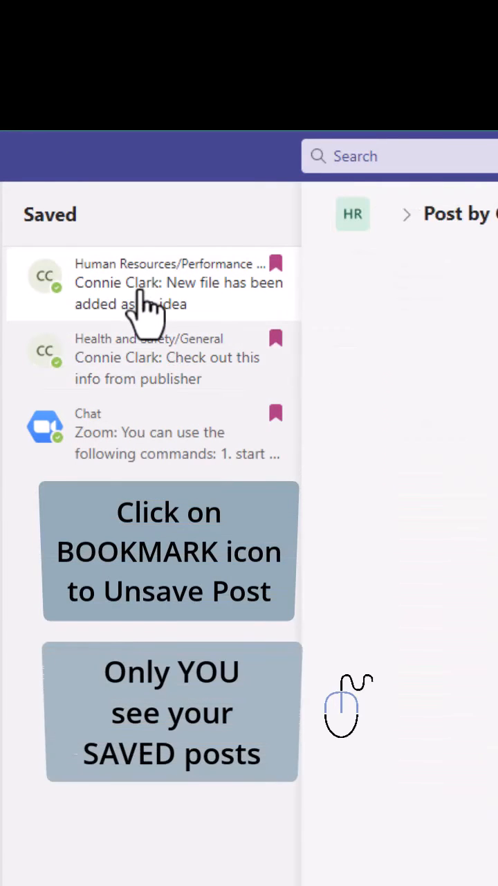
Select the Human Resources / Performance Management item in the Saved list.
left_click(150, 357)
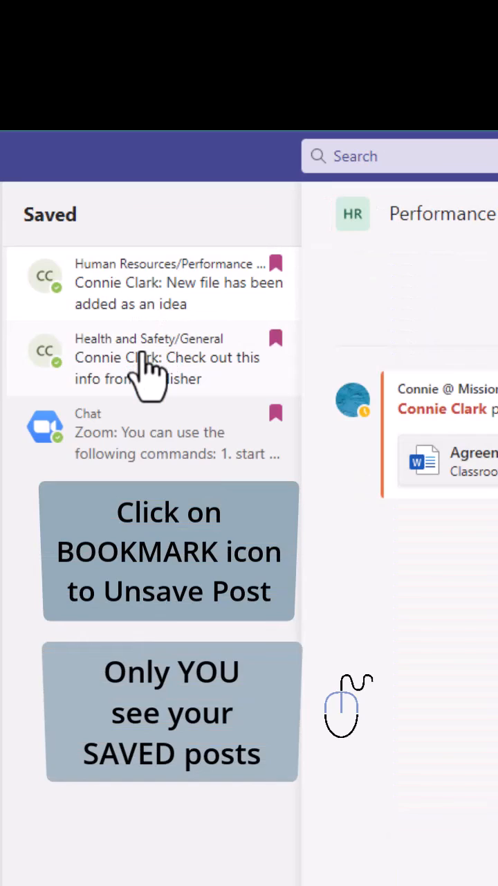